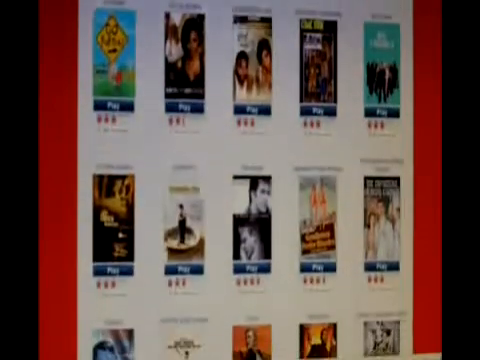
# - Scroll down through TDC.C to review the inportb polling while loops that print port values
pyautogui.scroll(-3)
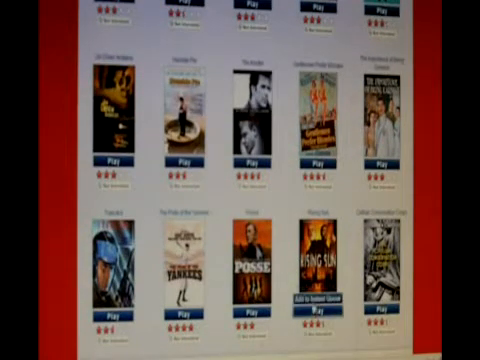
pyautogui.scroll(-3)
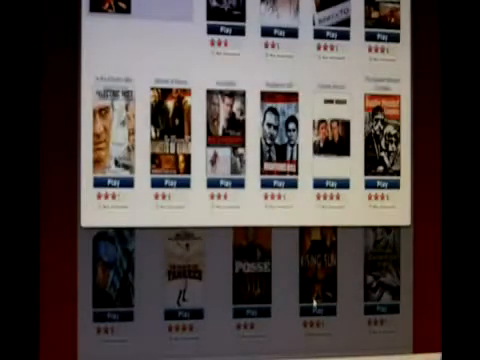
pyautogui.scroll(-3)
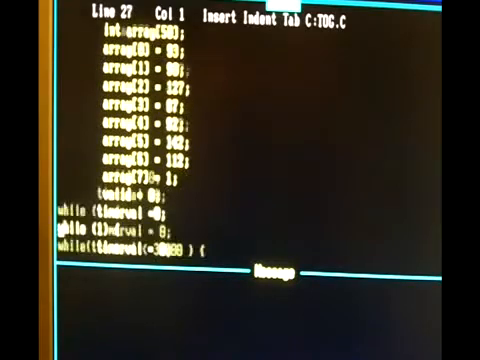
pyautogui.scroll(-3)
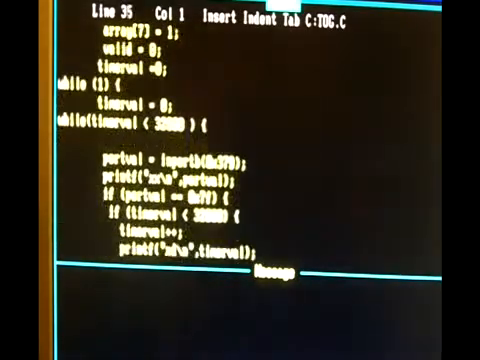
pyautogui.scroll(-3)
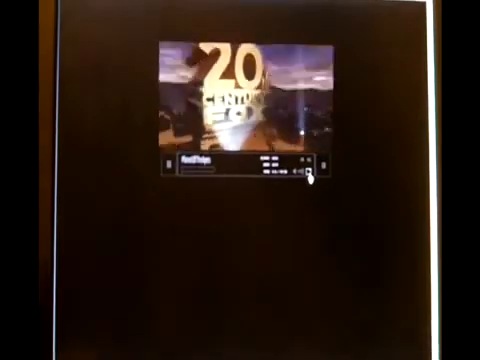
# - Expand the playing FLV to full screen, showing the 20th Century Fox intro
pyautogui.click(312, 176)
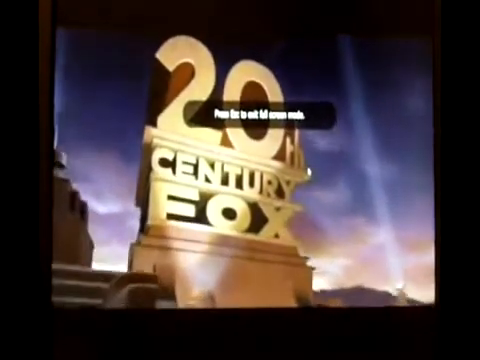